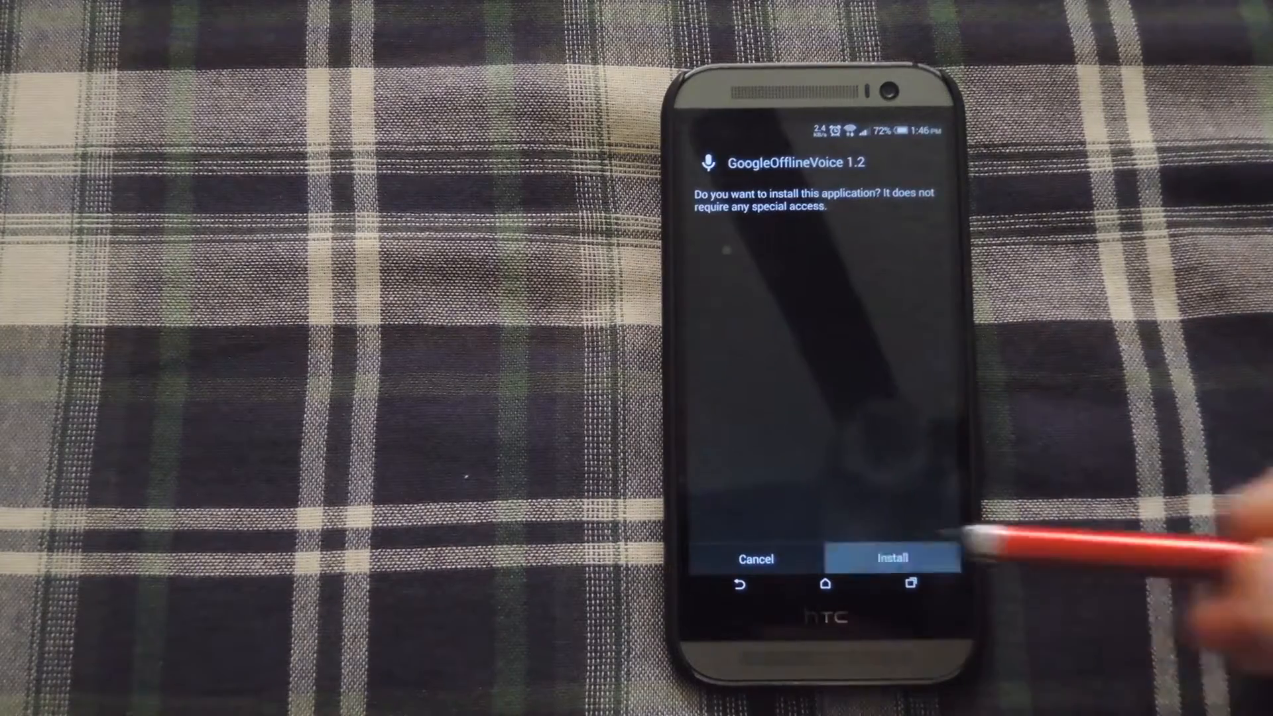
# Install GoogleOfflineVoice 1.2, then open its entry in Xposed Installer's Modules list.
pyautogui.click(891, 559)
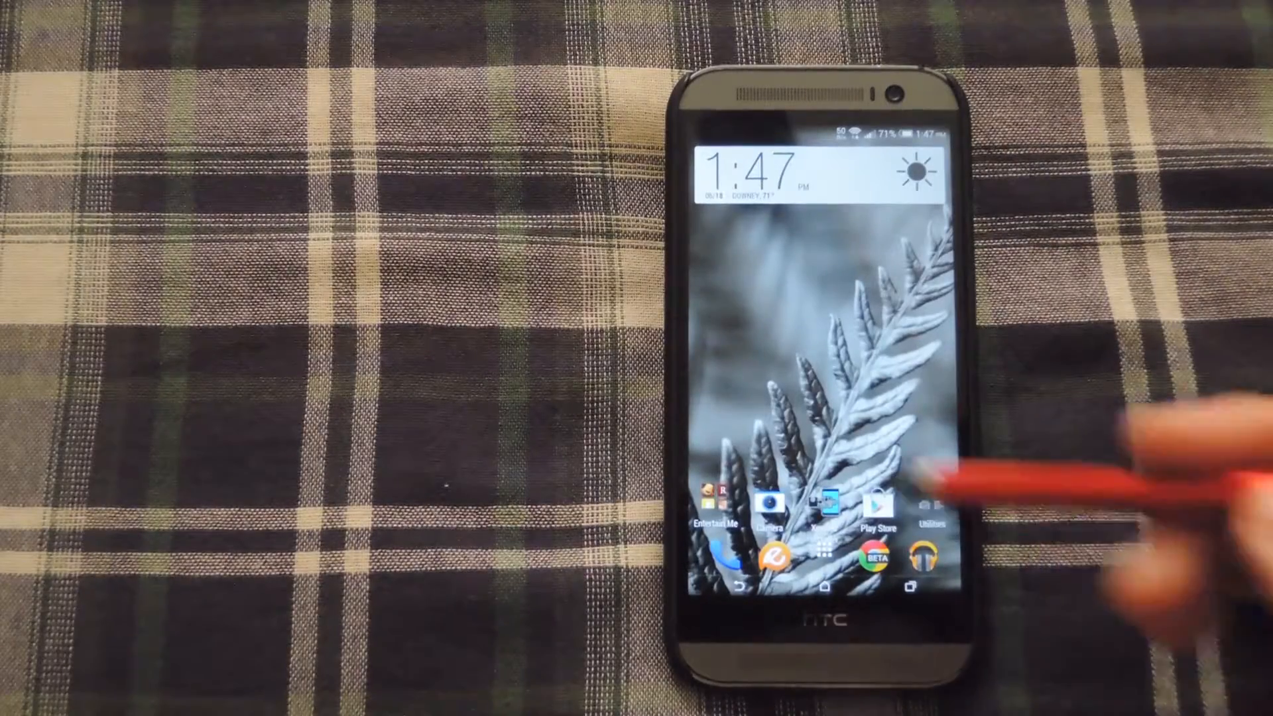
pyautogui.click(831, 503)
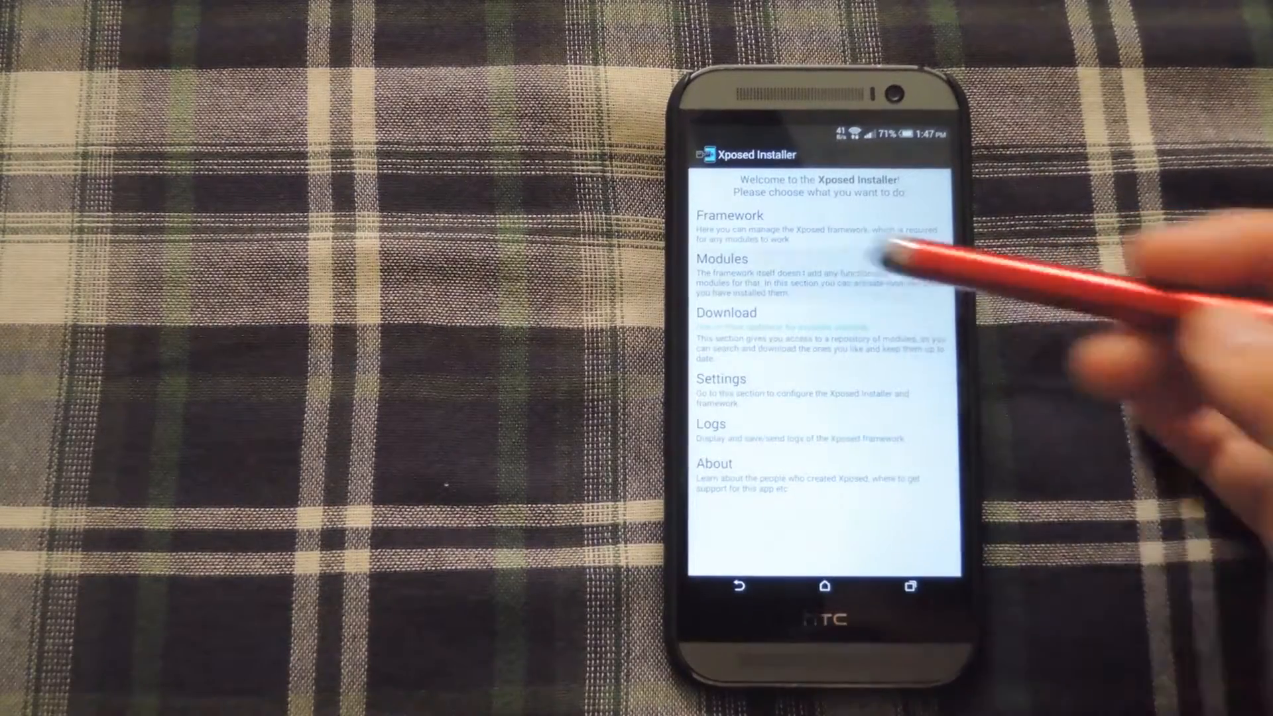
pyautogui.click(723, 258)
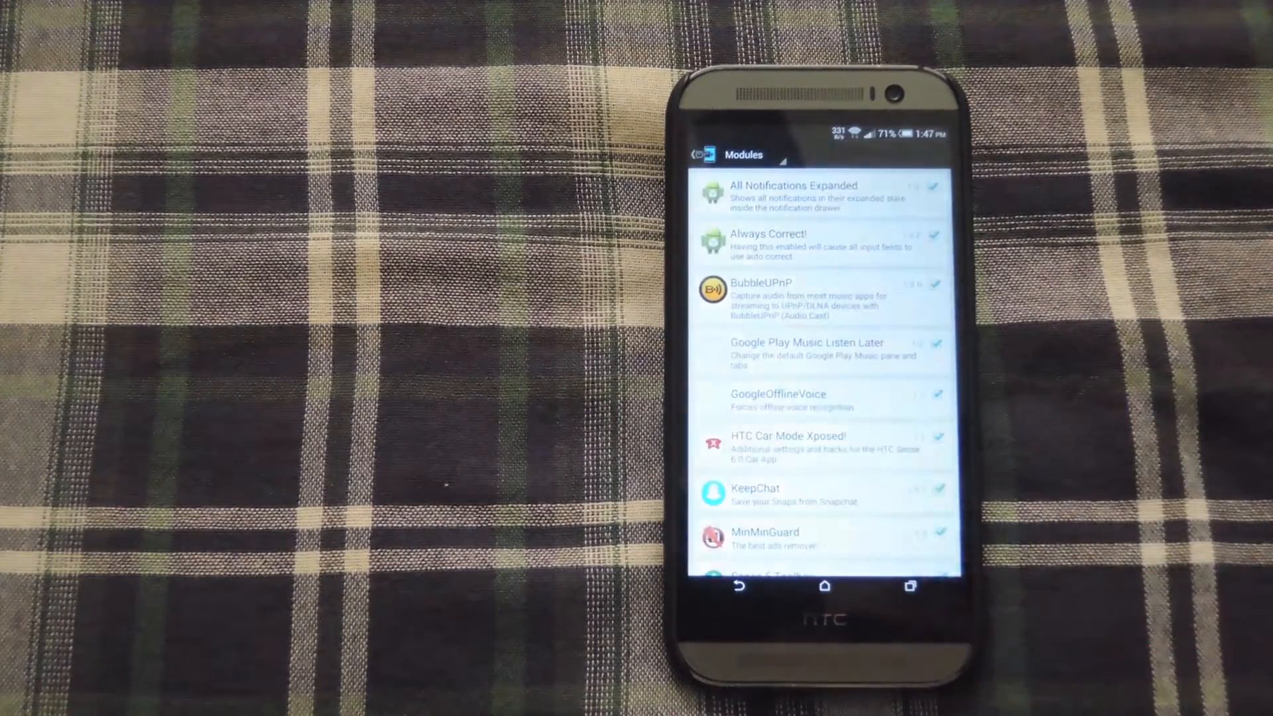
pyautogui.click(778, 394)
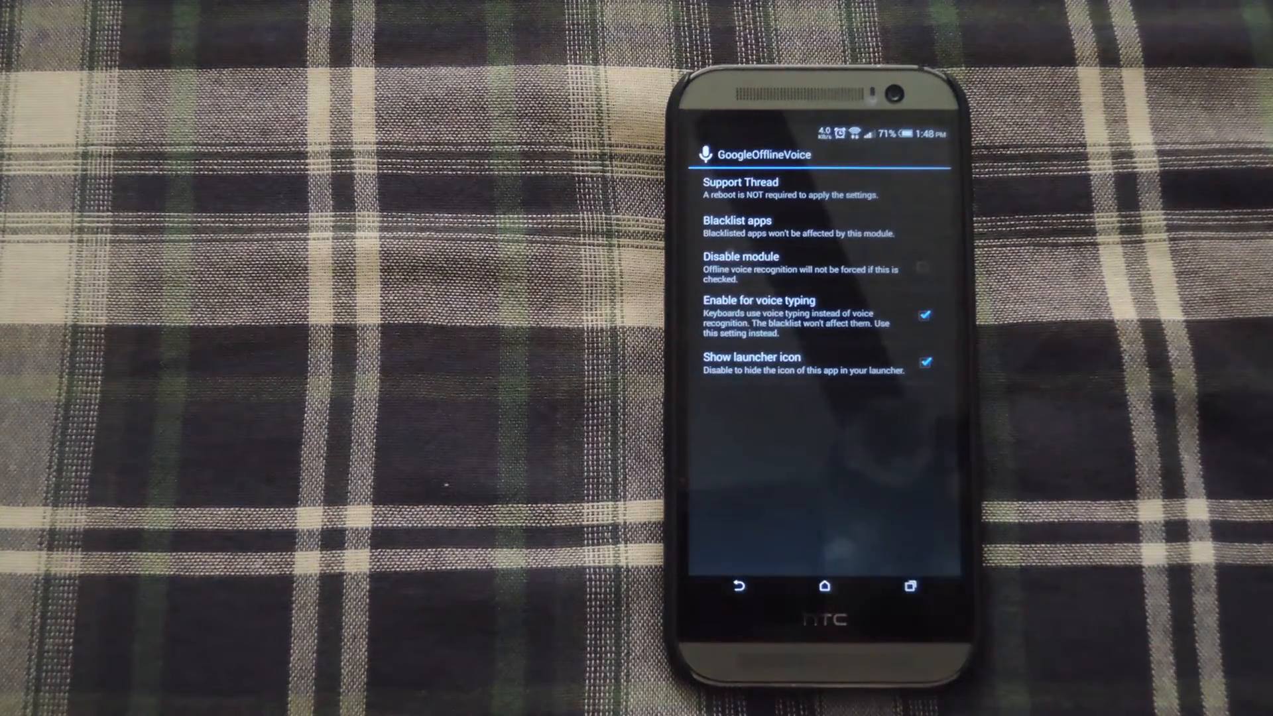